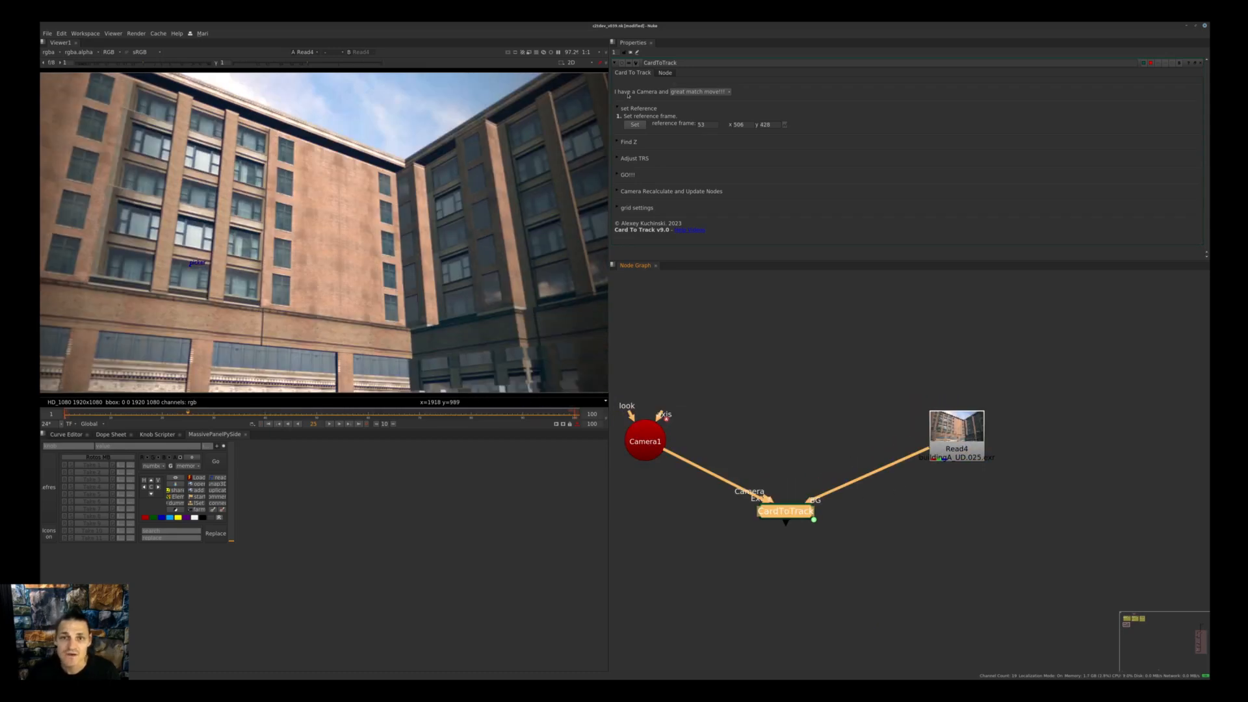
Step: Store the CardToTrack reference frame with Set under 'set Reference'
click(701, 91)
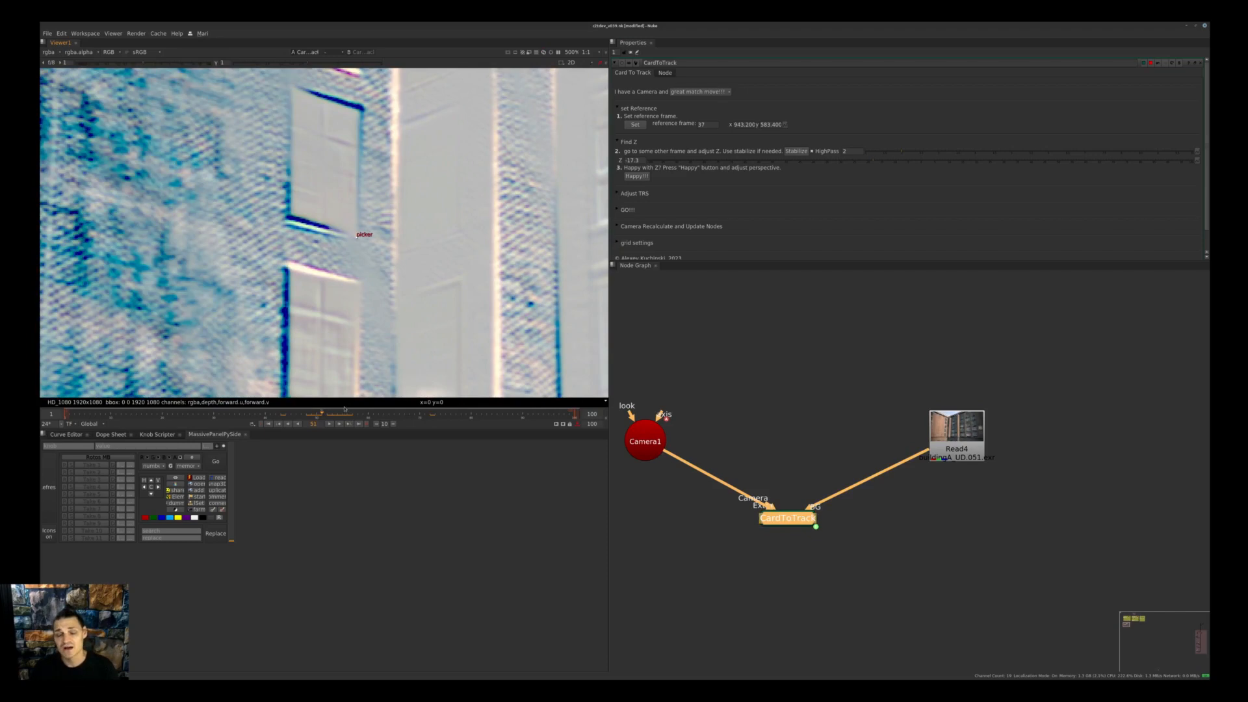
mouse_move(345, 406)
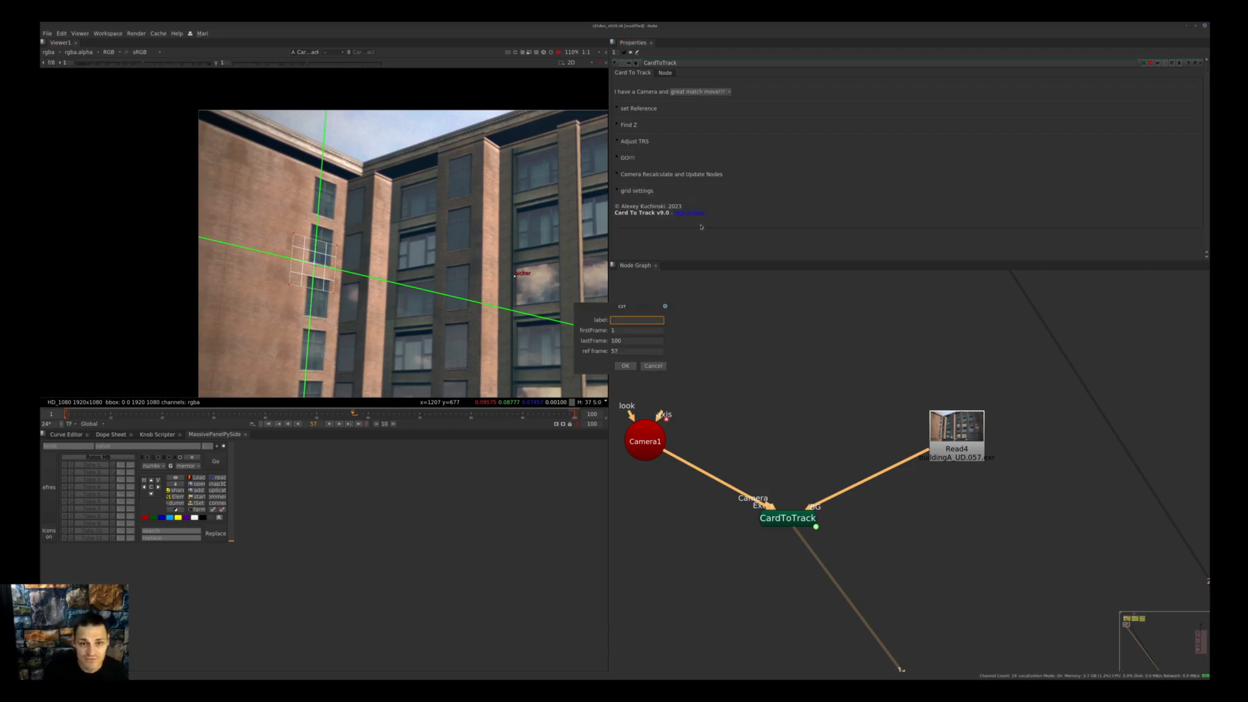
Step: Label the baked wall card 'SLwal' (frames 1–100, ref frame 57)
text(SLwal)
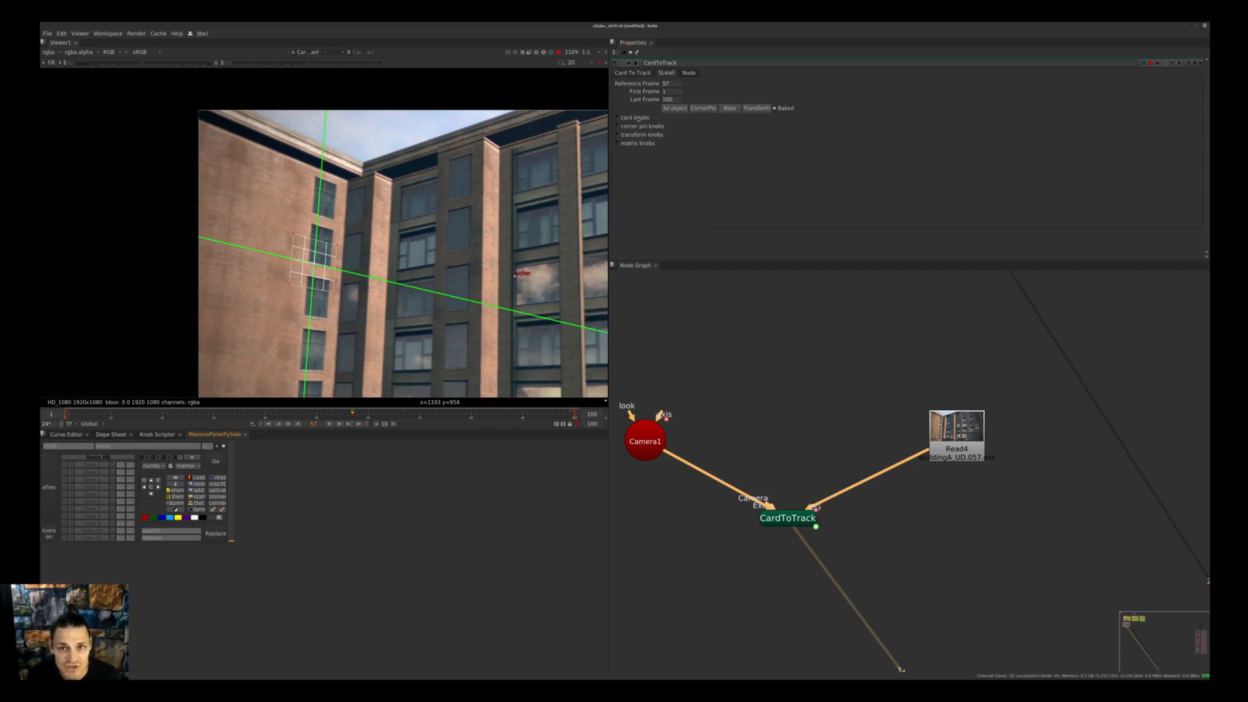
Step: Expand the SLwall card knobs, then return to the CardToTrack tab
click(616, 118)
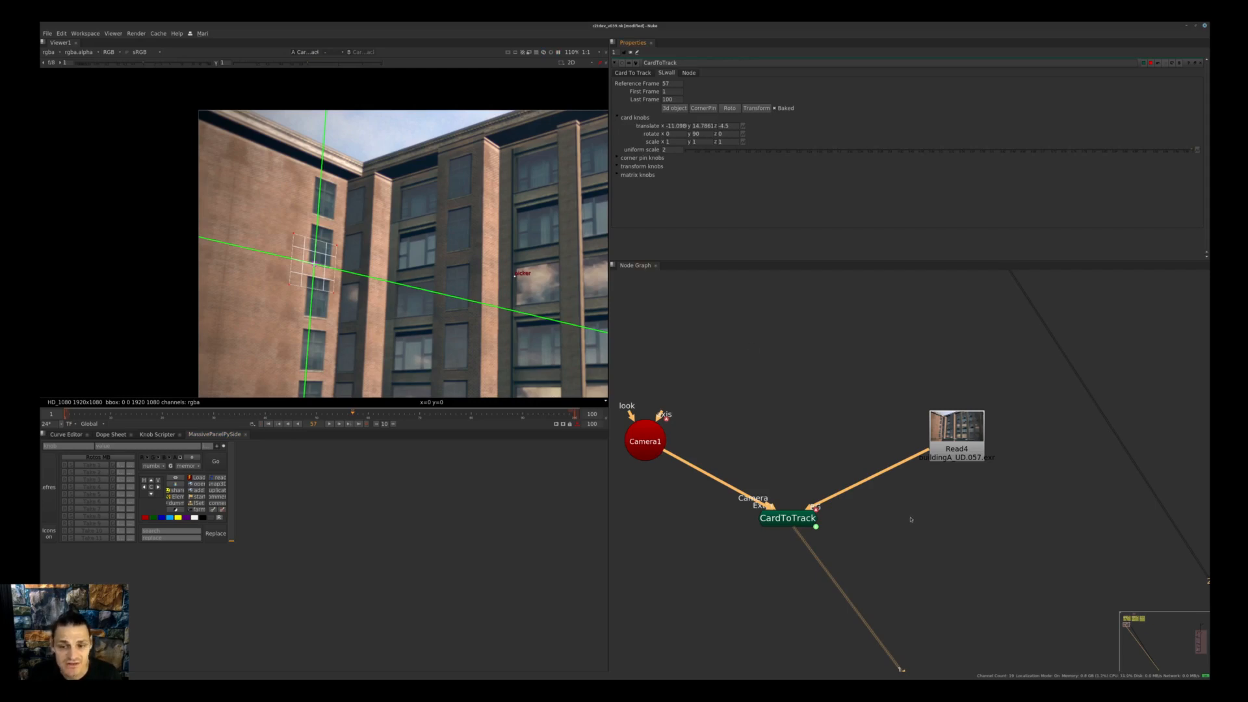
click(617, 157)
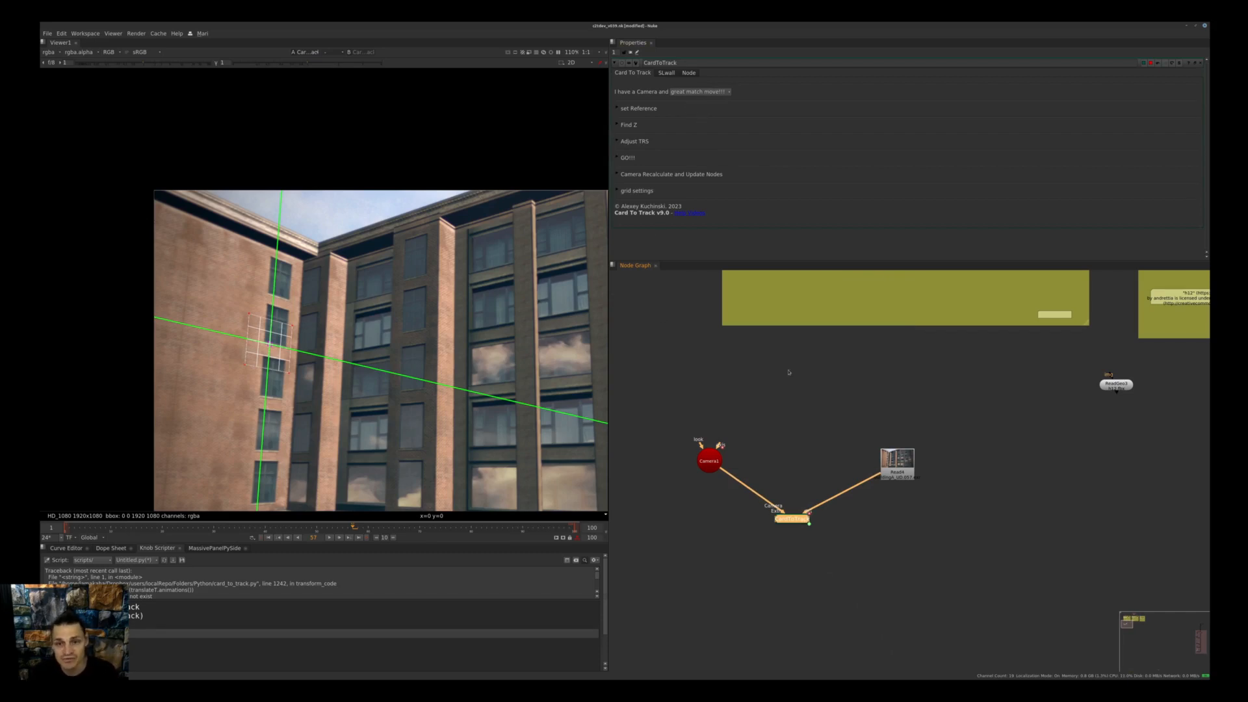
Step: Connect the ReadGeo building geometry to CardToTrack's Extra input and choose Geometry mode
drag(1115, 384, 872, 421)
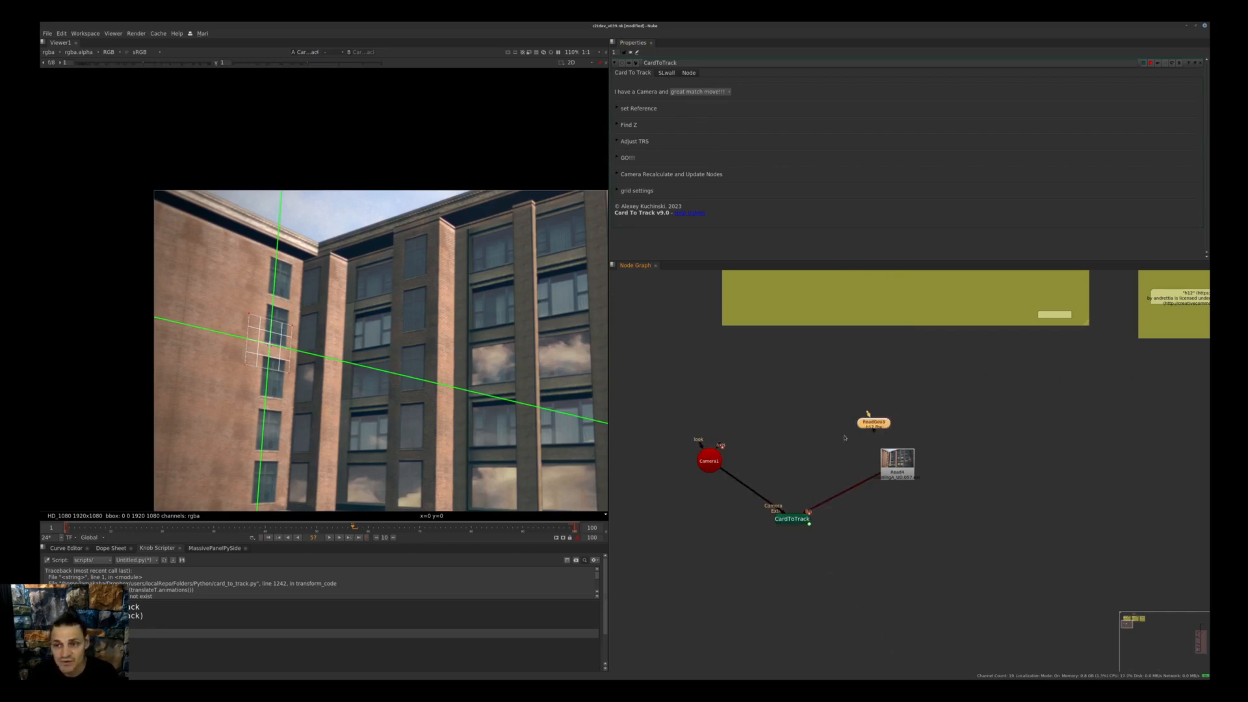
drag(872, 422, 819, 456)
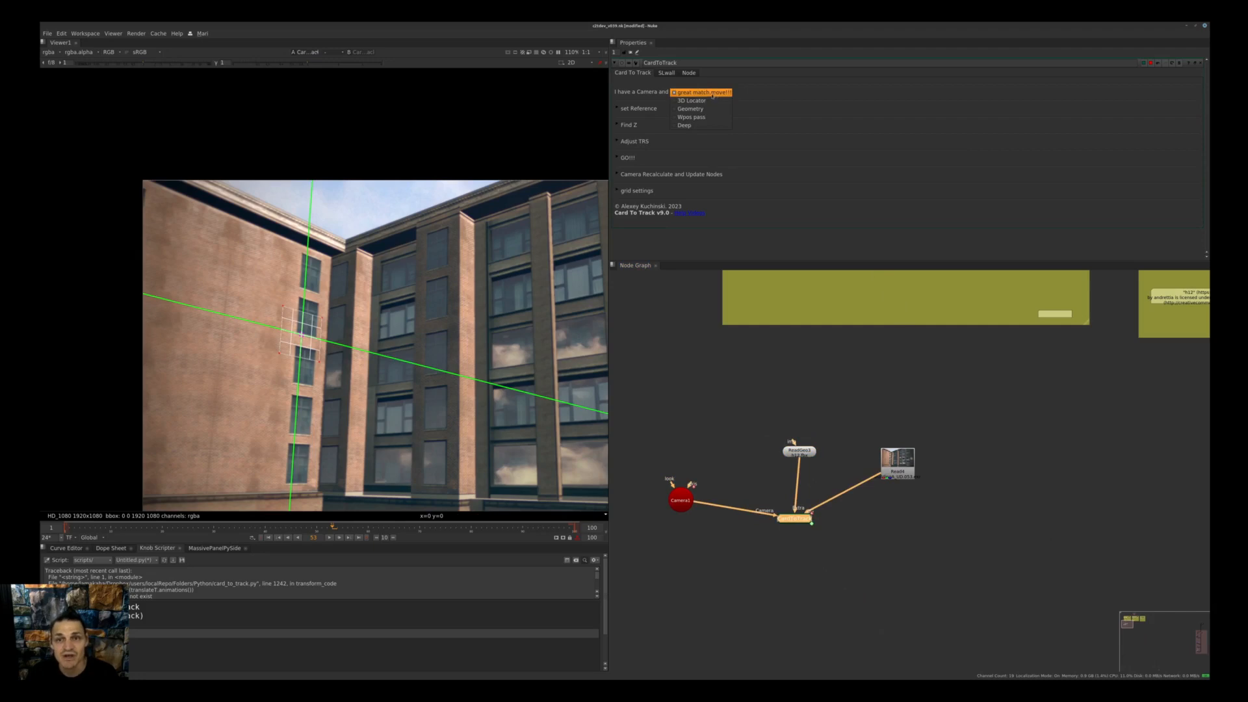
click(700, 92)
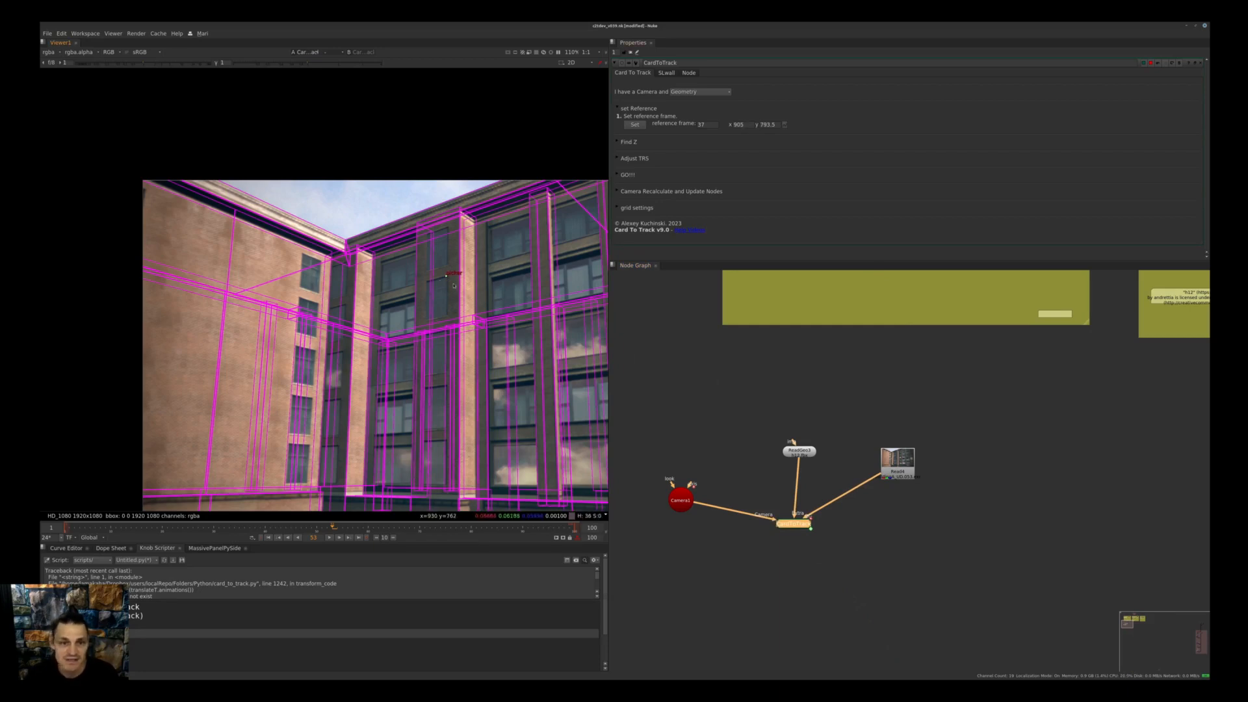
Step: Set the reference point on the right-hand building geometry
click(635, 141)
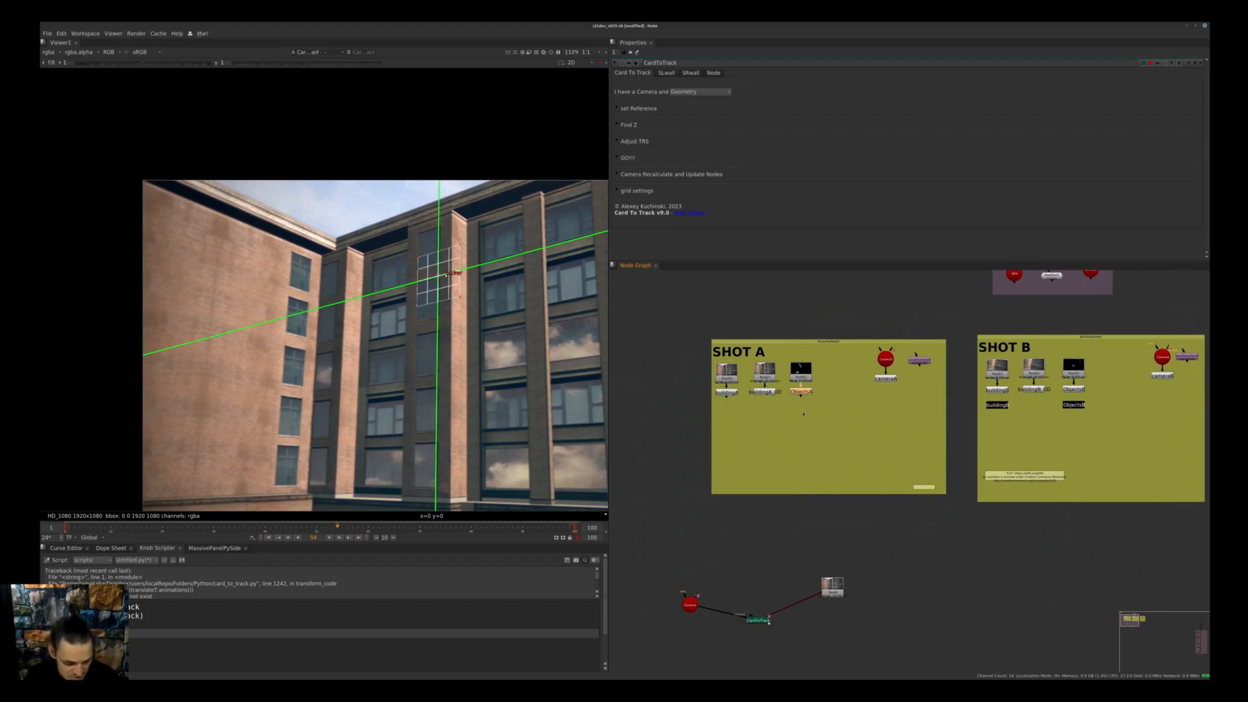
Step: Wire Axis2 under BARREL1 into CardToTrack for 3D Locator mode
click(800, 374)
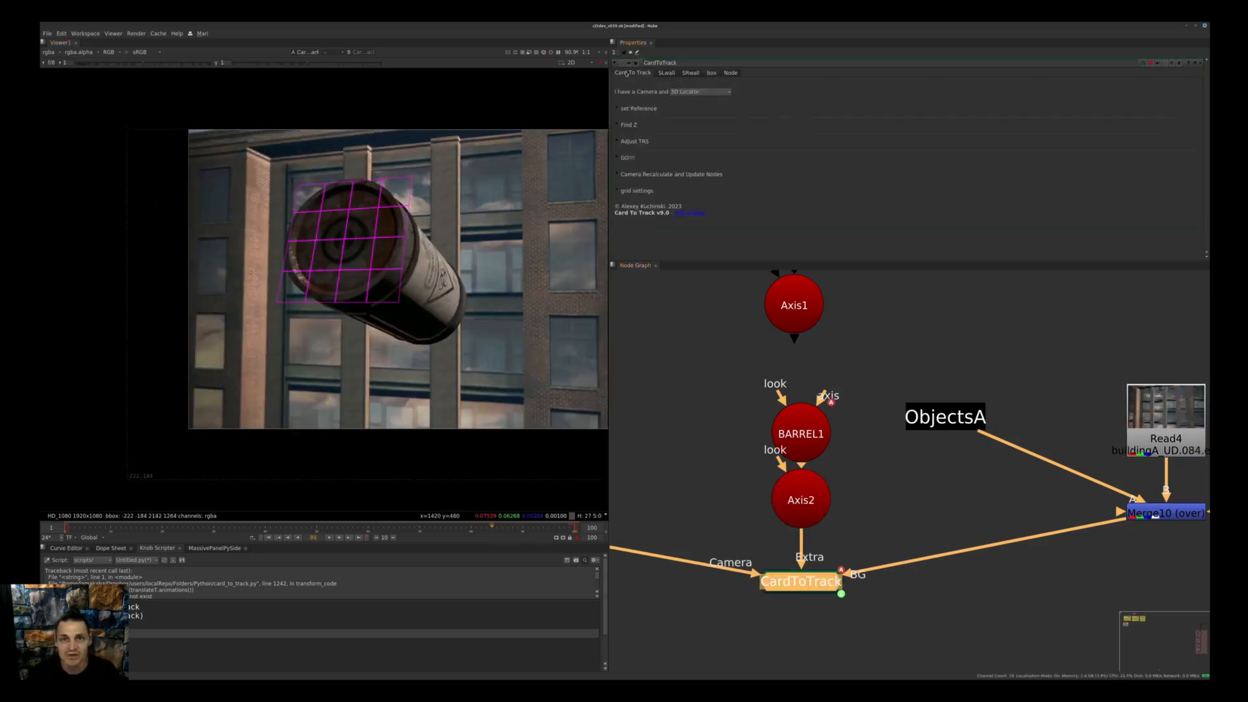
Step: Bake the Barrel card with reference frame 84 and reopen the tracking-source list
click(618, 158)
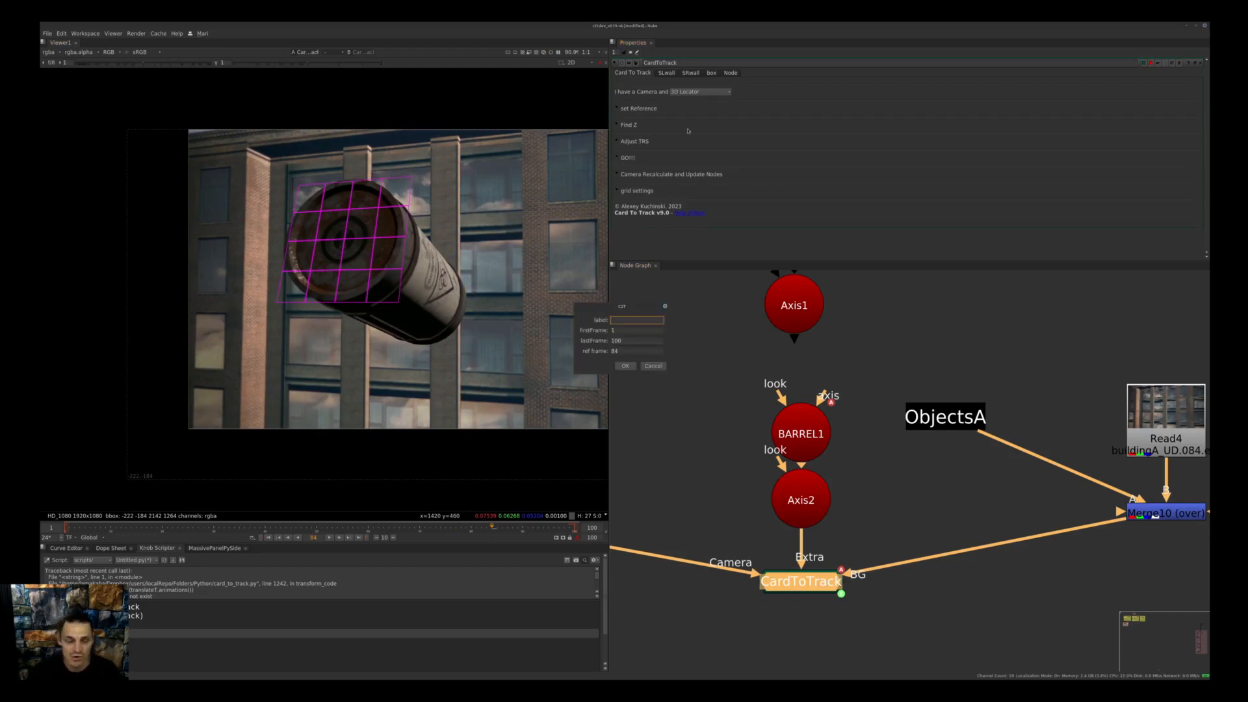
click(625, 366)
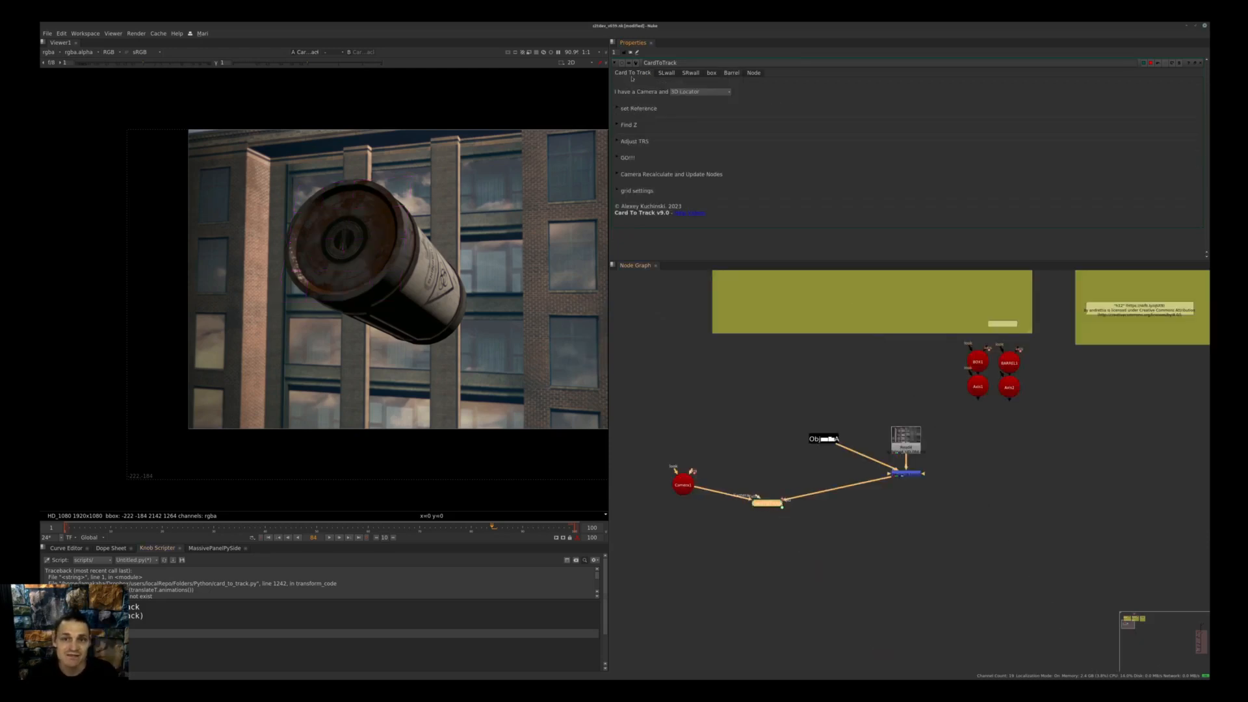
click(698, 91)
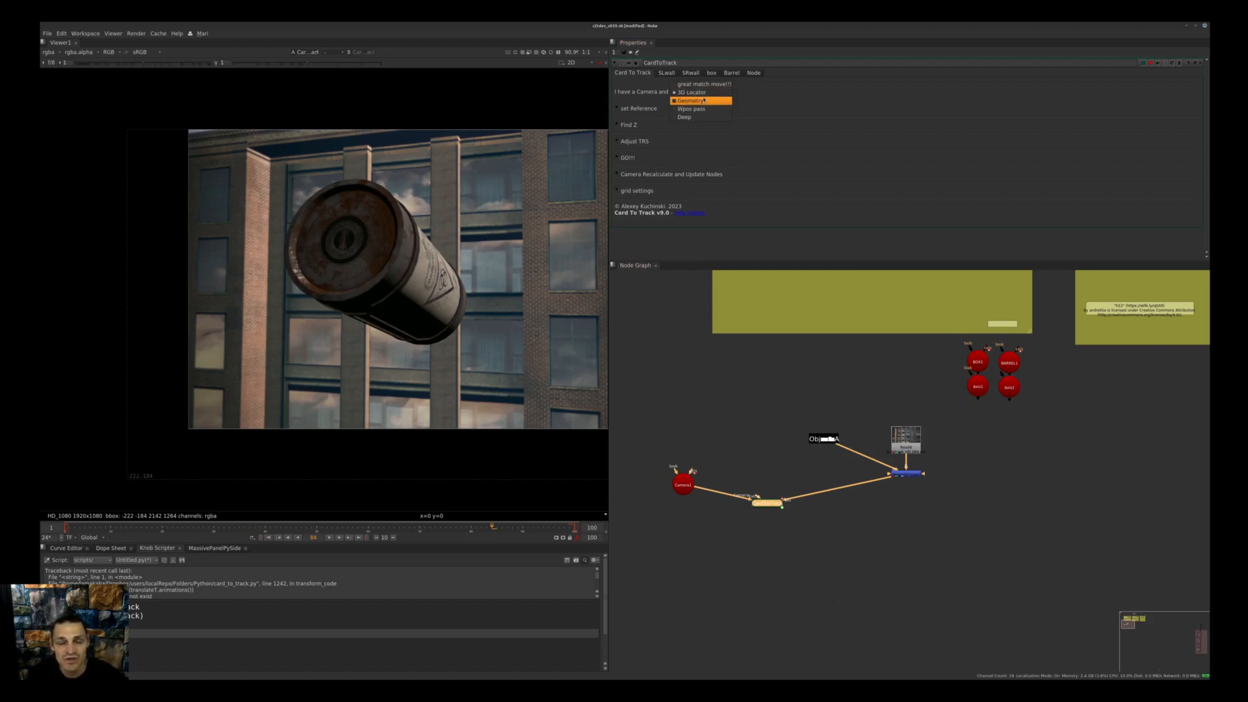
mouse_move(692, 109)
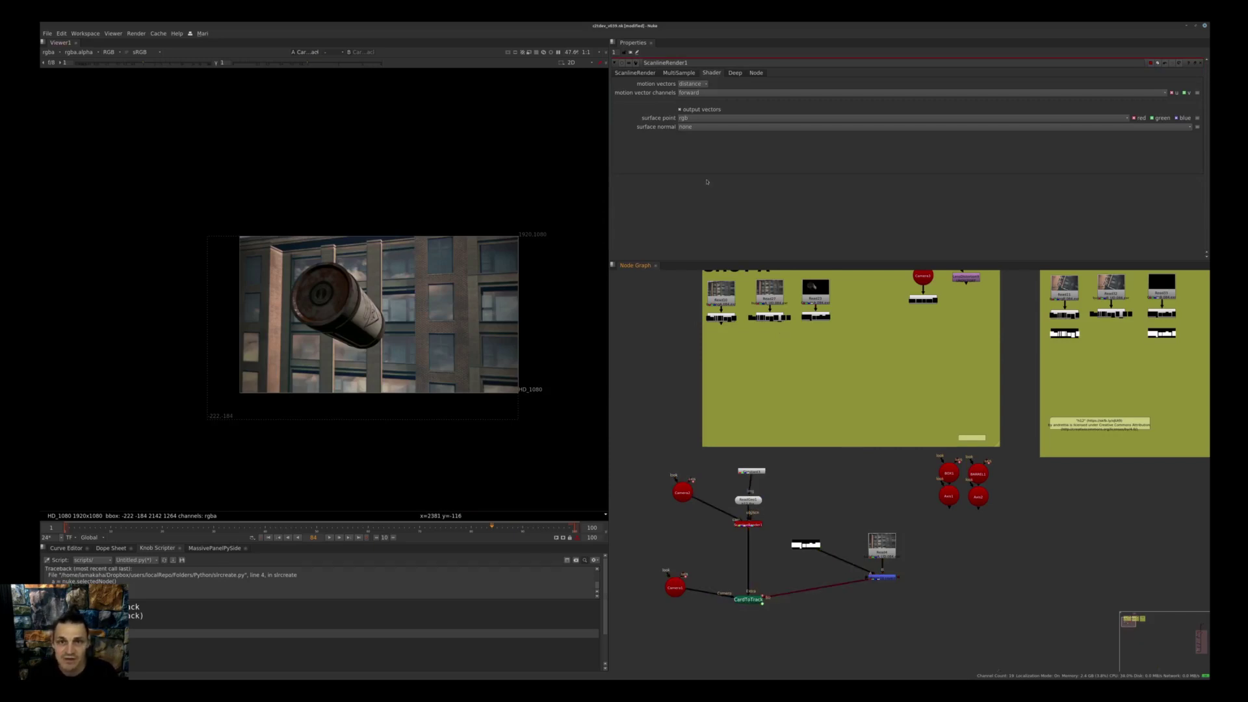
Step: Switch CardToTrack's source to the world position pass and store the reference frame and point
click(747, 600)
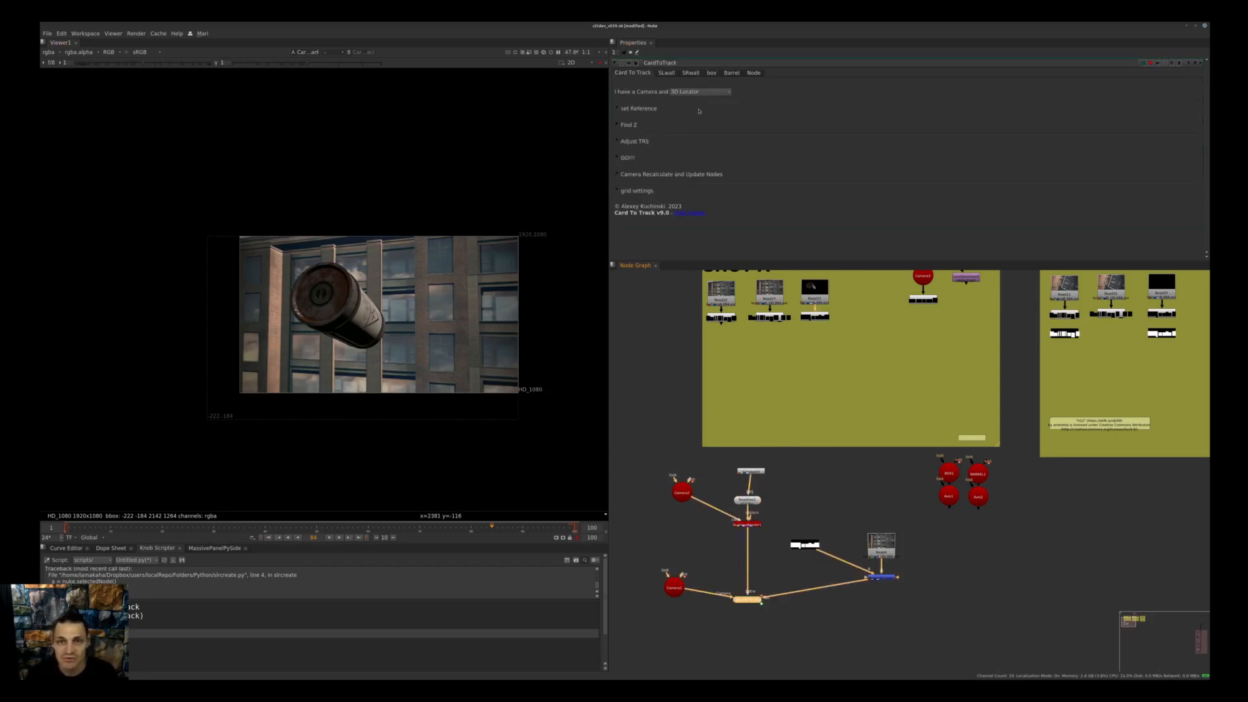
click(700, 91)
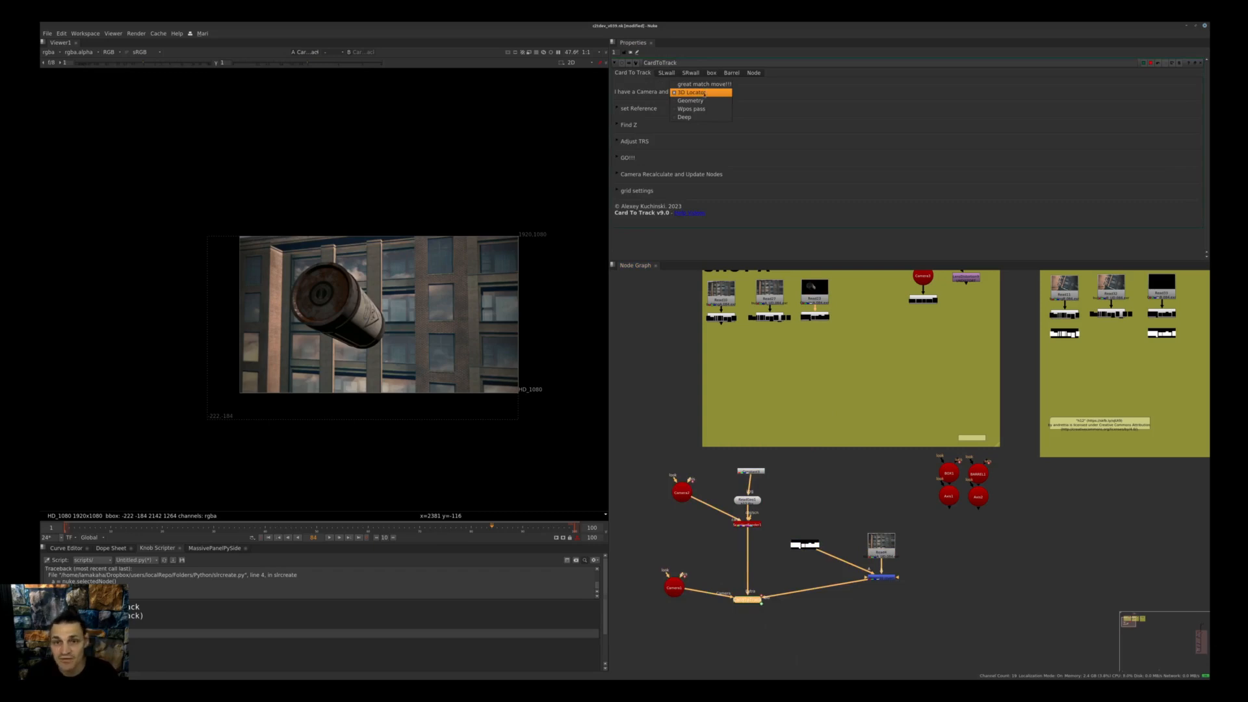
click(691, 108)
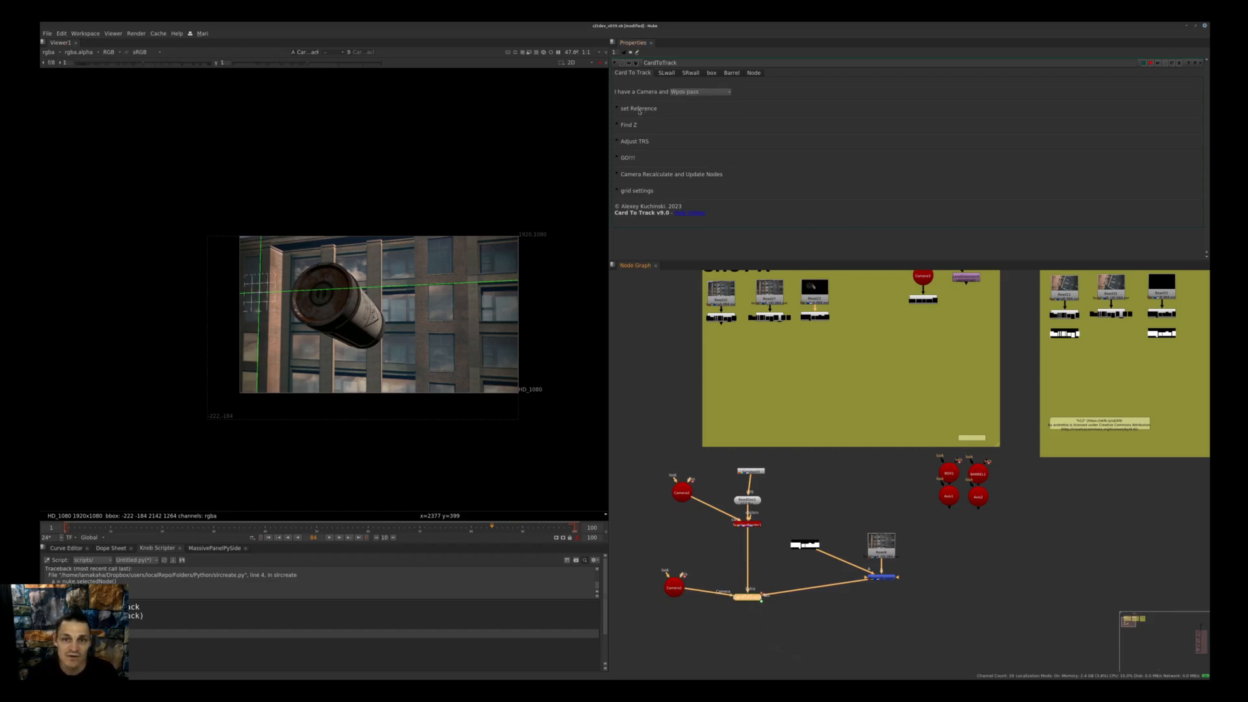
click(616, 108)
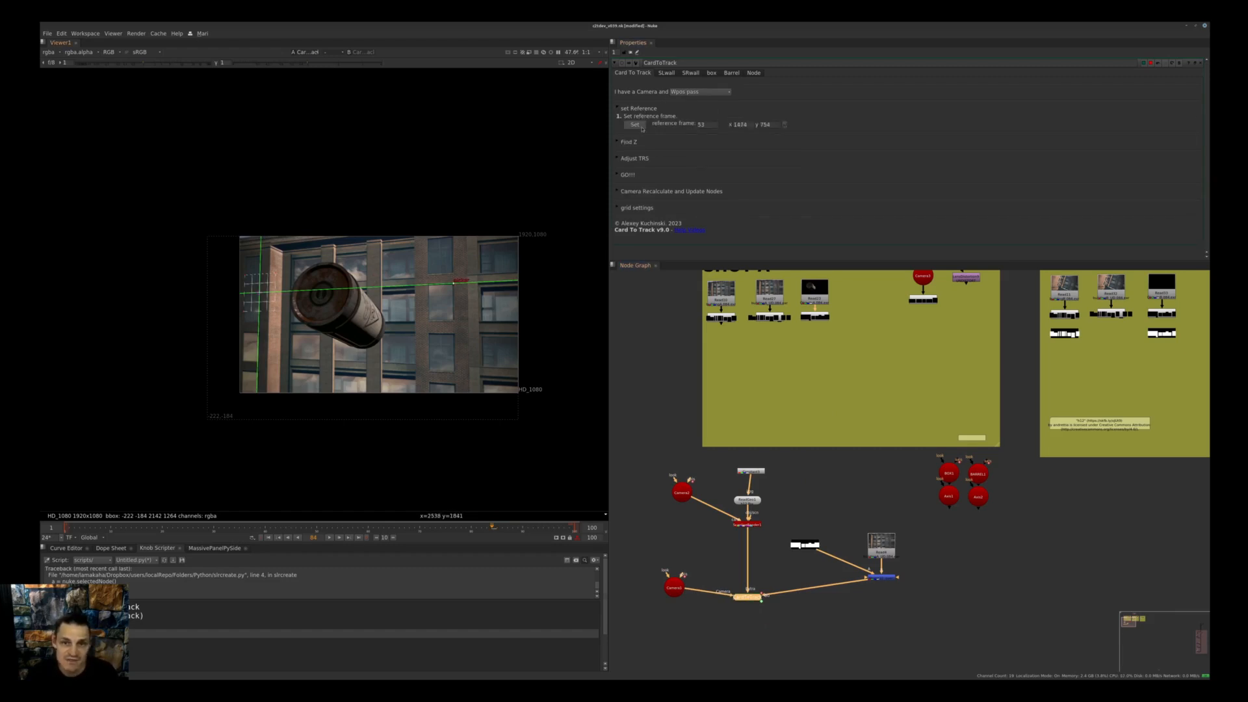
click(617, 158)
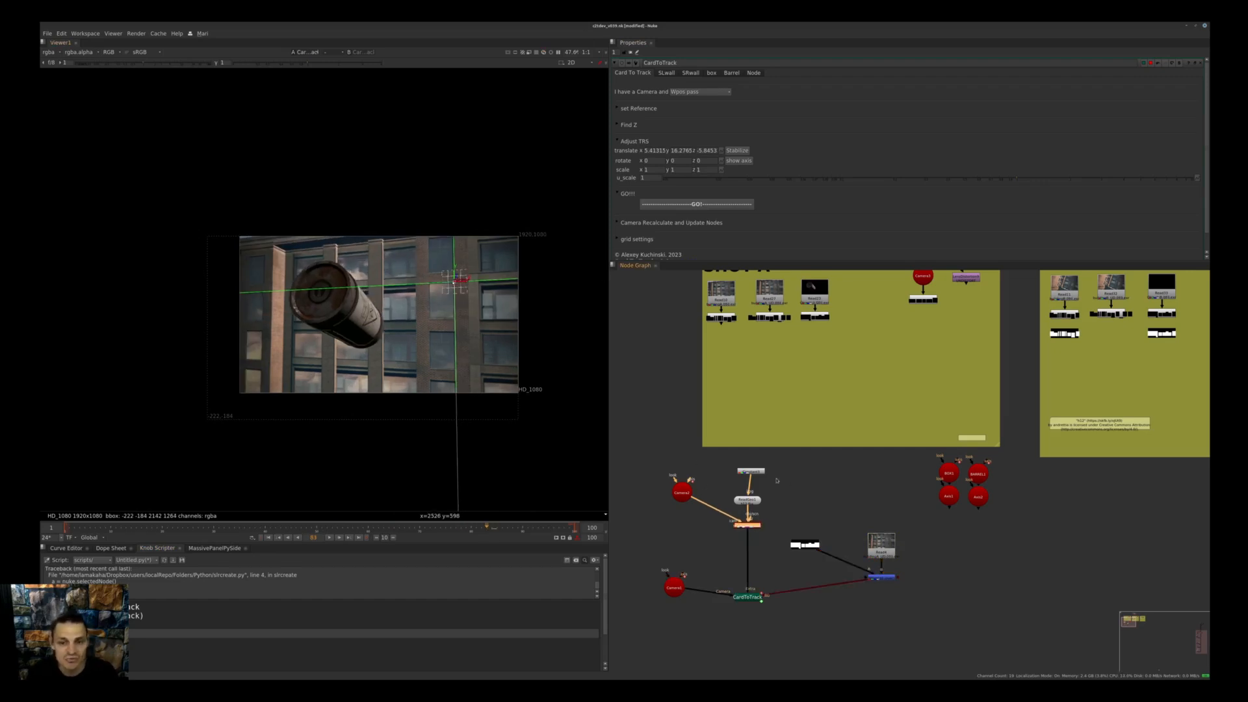
click(697, 91)
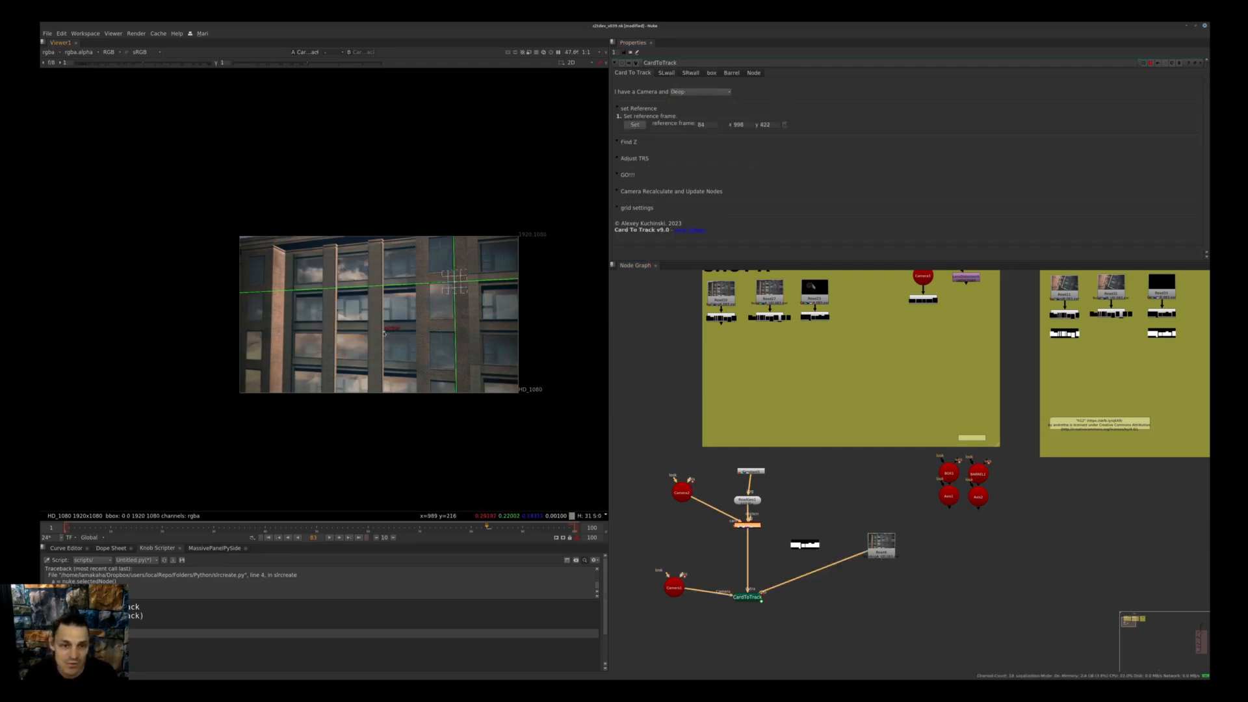
click(634, 141)
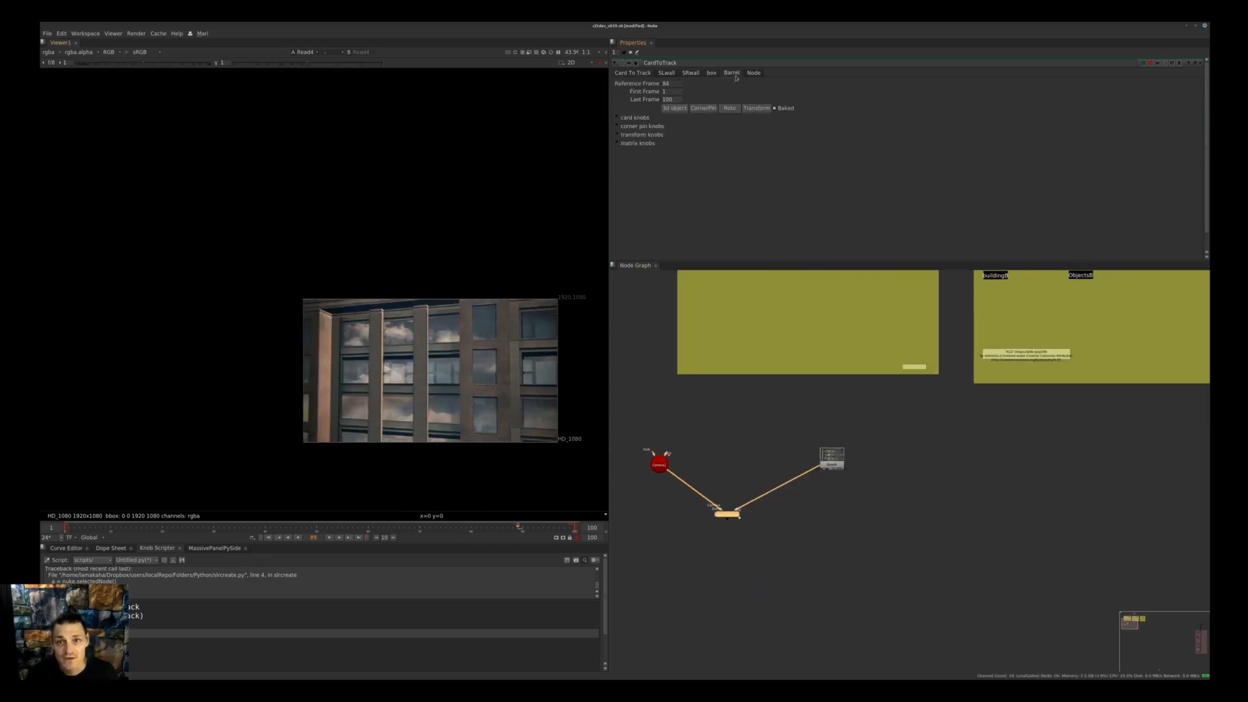
Step: Create a Card 3D object from the SLwall track on the left wall
click(726, 514)
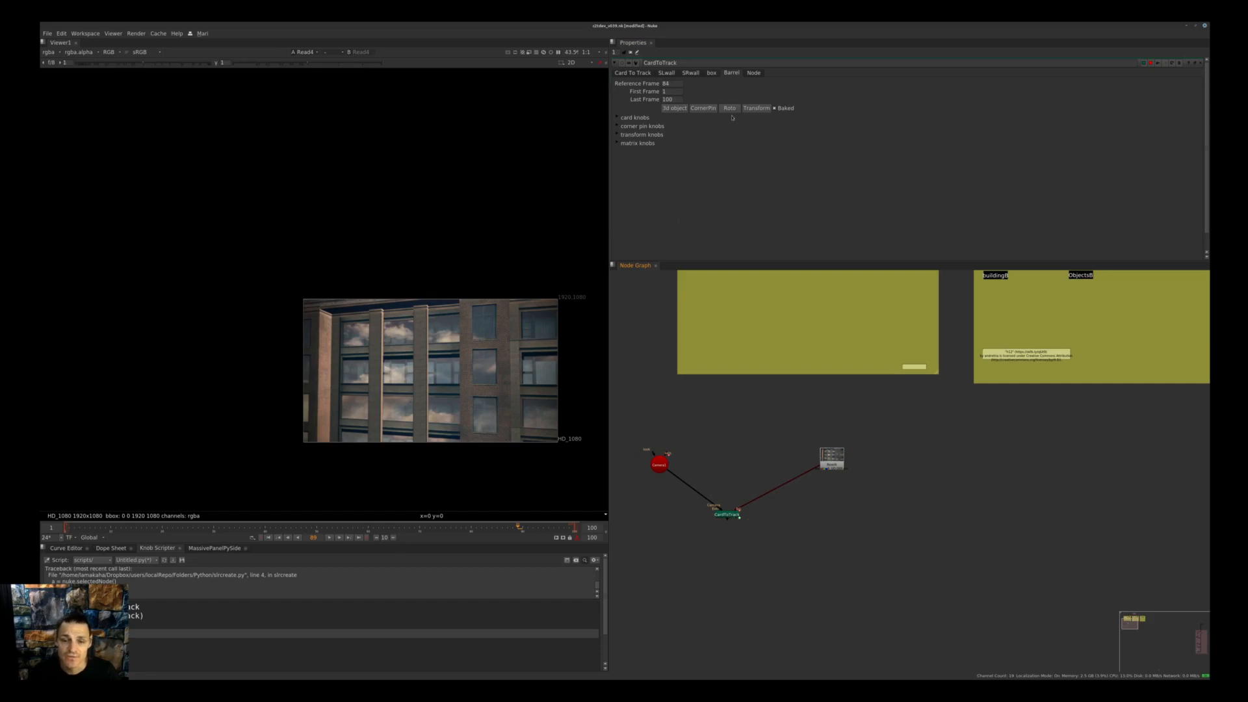
click(618, 117)
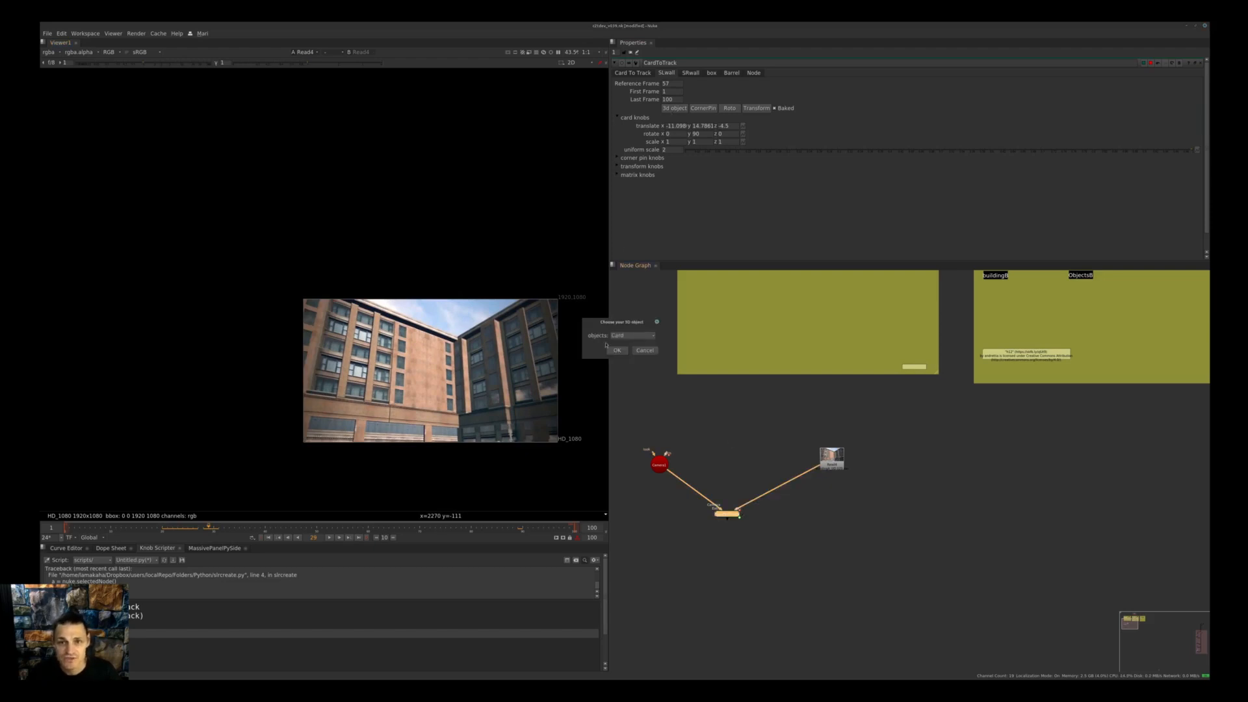
click(616, 350)
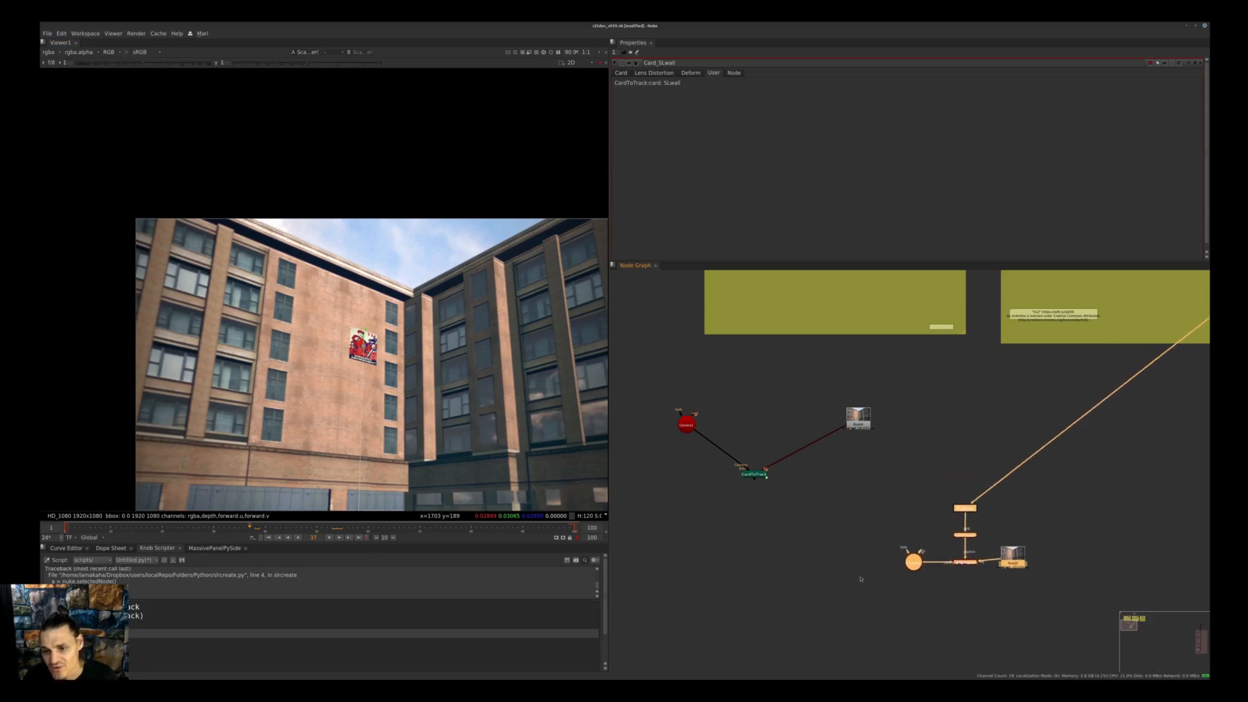
Step: Create a CP_SLwall corner-pin matchmove and set its reference to frame 45
click(753, 474)
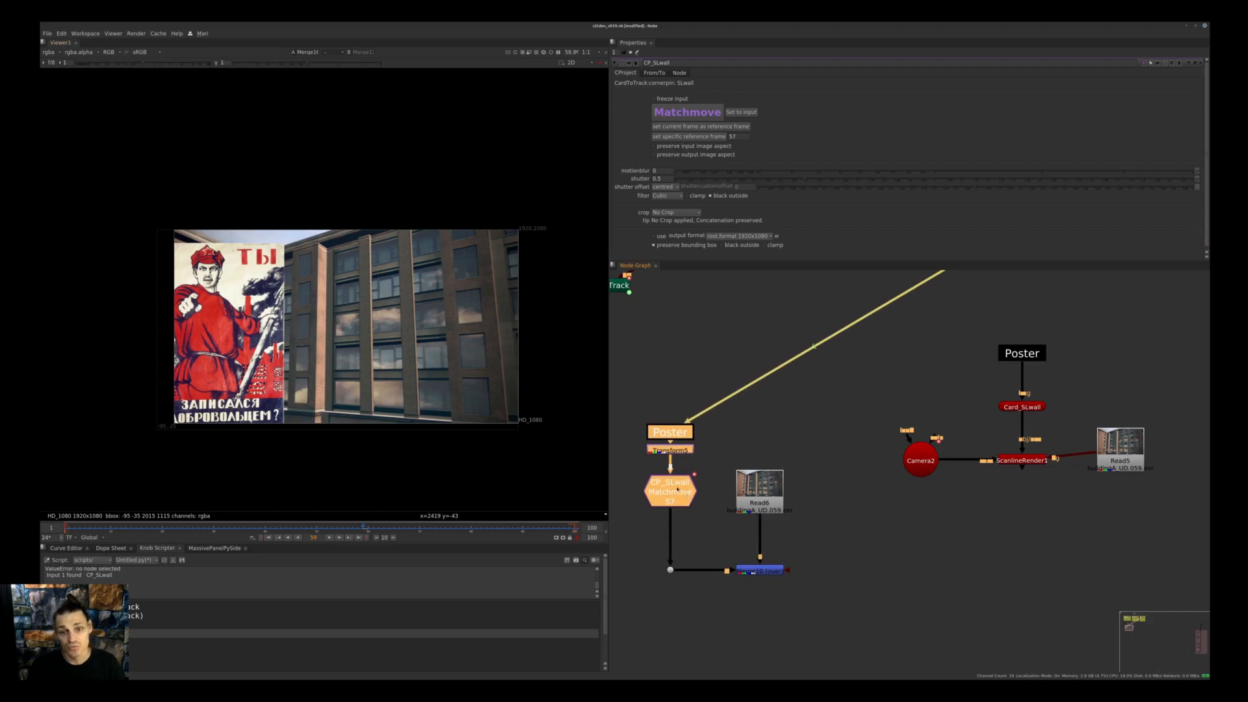
mouse_move(782, 124)
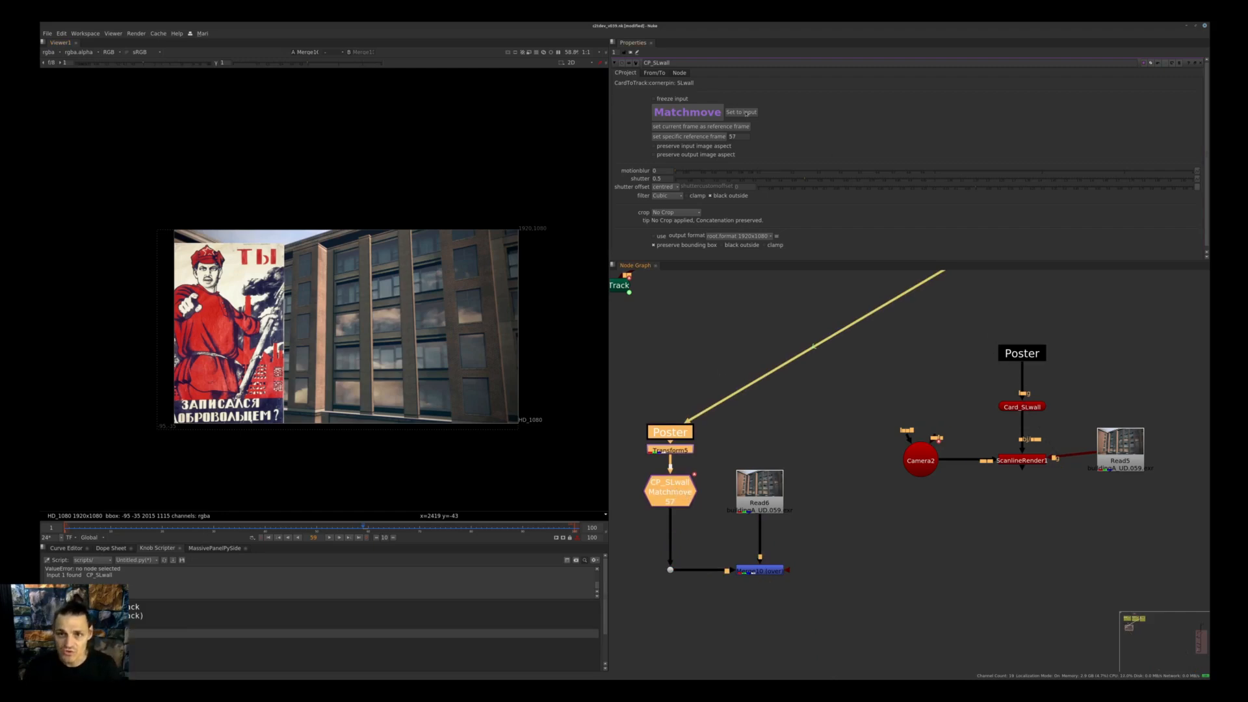
click(741, 112)
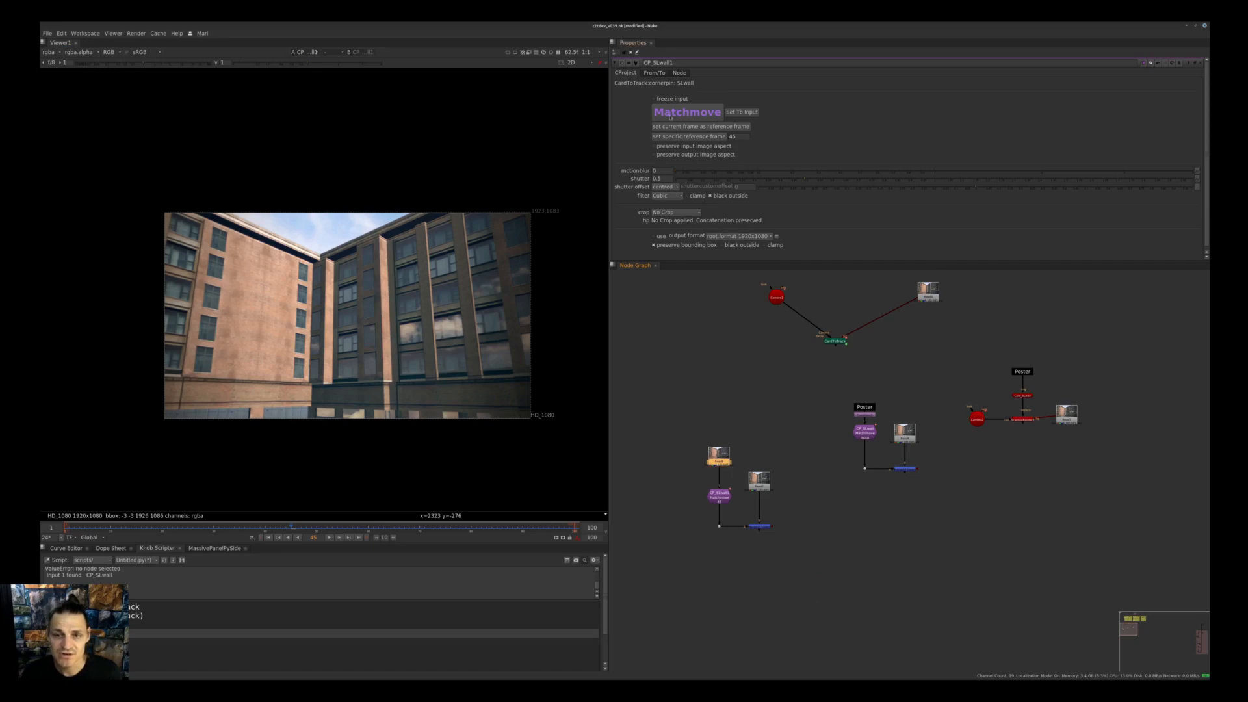
Step: Freeze the CP_SLwall1 corner pin input and set up a FrameHold to patch the left wall
click(653, 98)
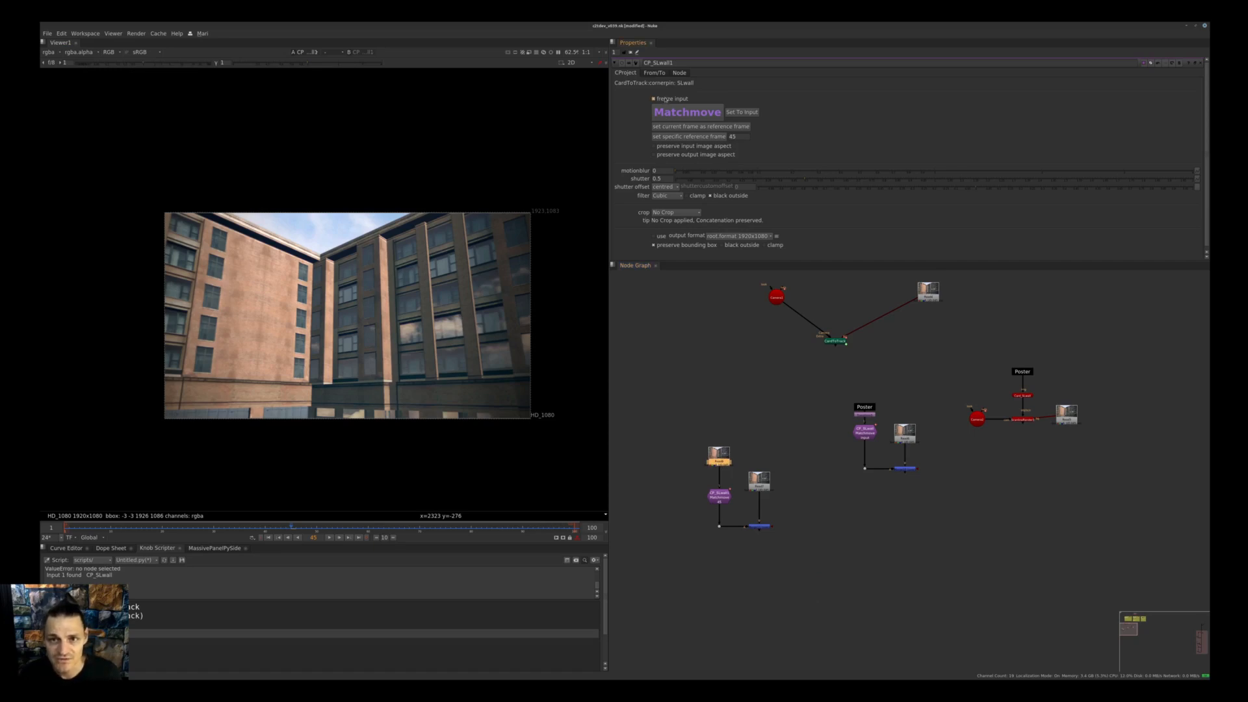
click(653, 98)
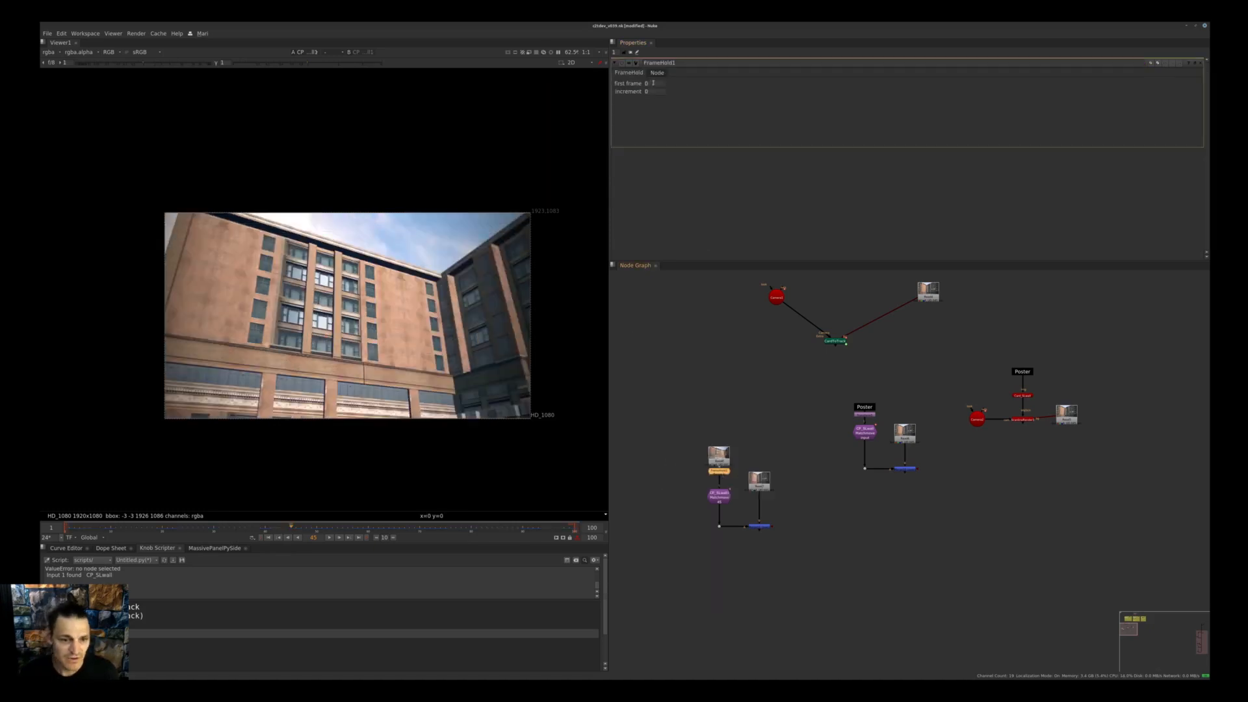
click(651, 83)
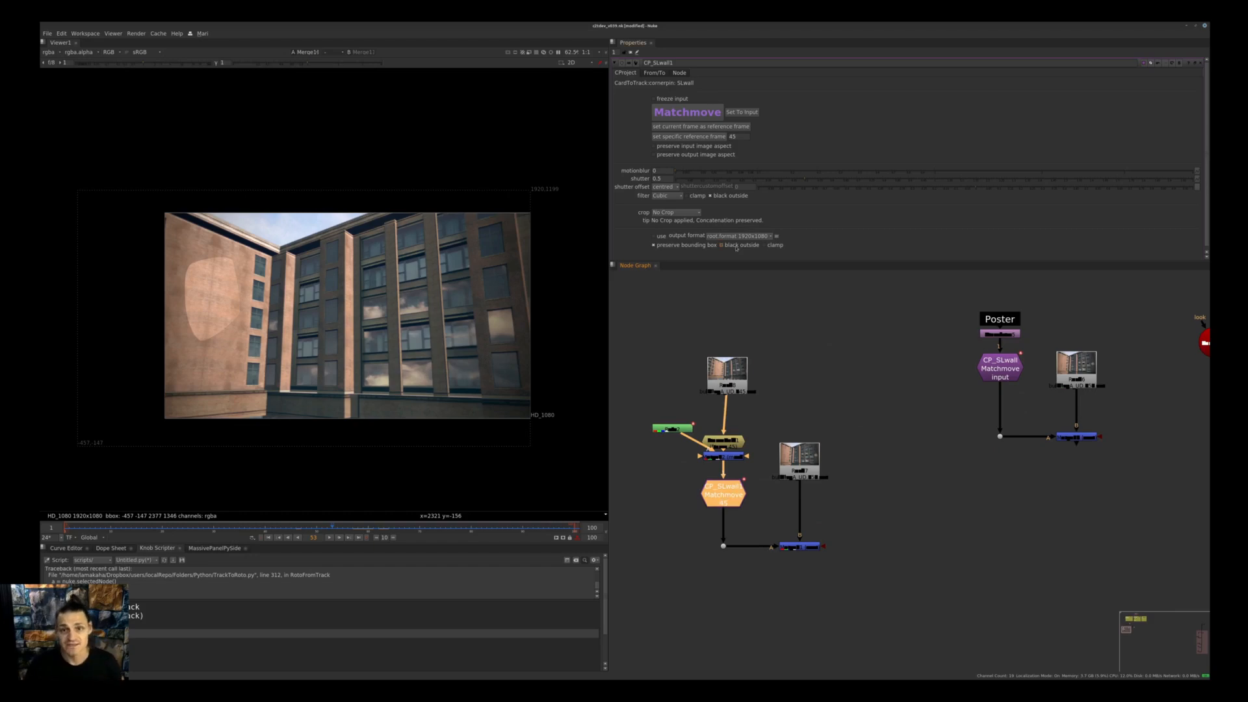
mouse_move(720, 244)
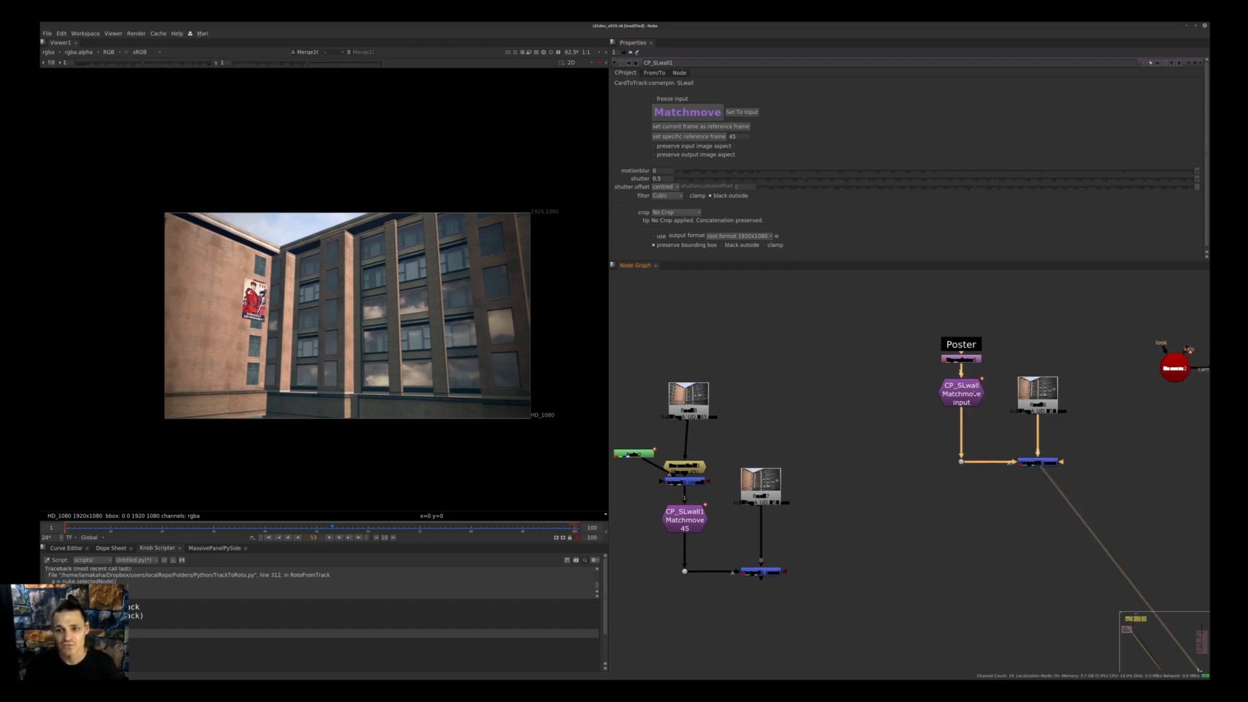
Step: Switch the duplicated corner pin CP_SLwall2 to Stabilize and chain CP_SLwall3 below it
click(742, 112)
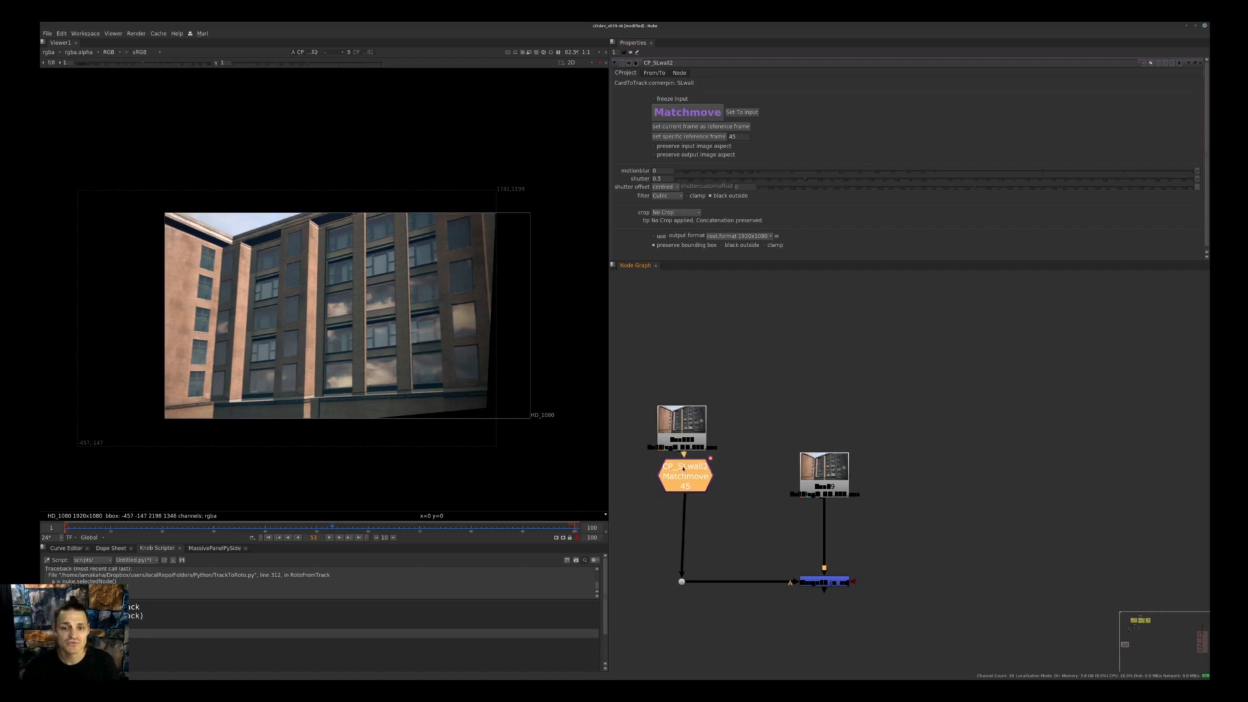
click(687, 112)
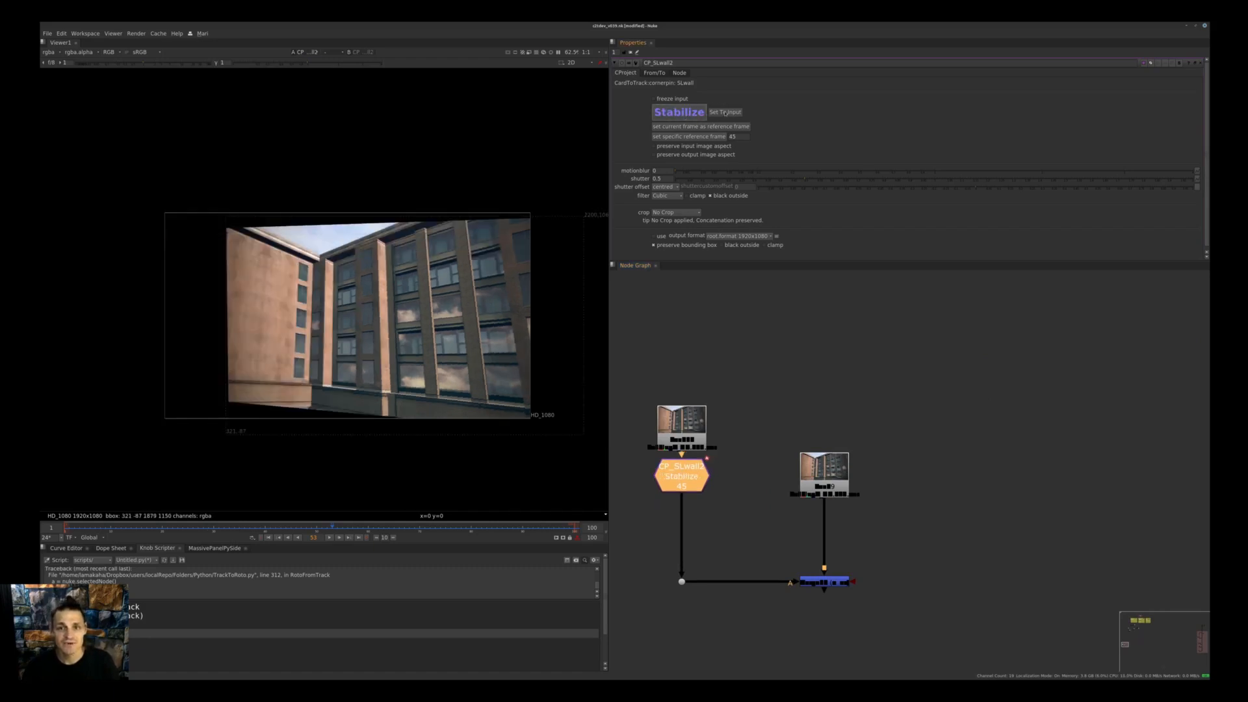
click(725, 112)
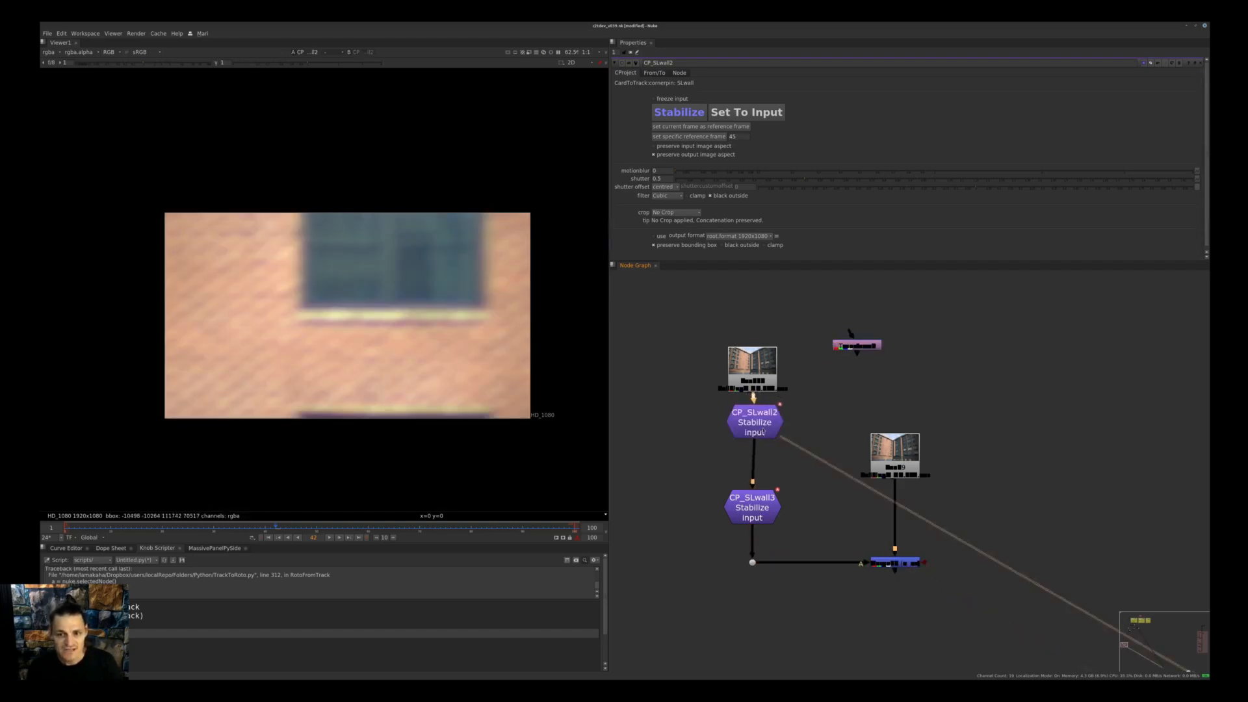
Step: Select CP_SLwall3 and switch it back to Matchmove at frame 45
click(751, 503)
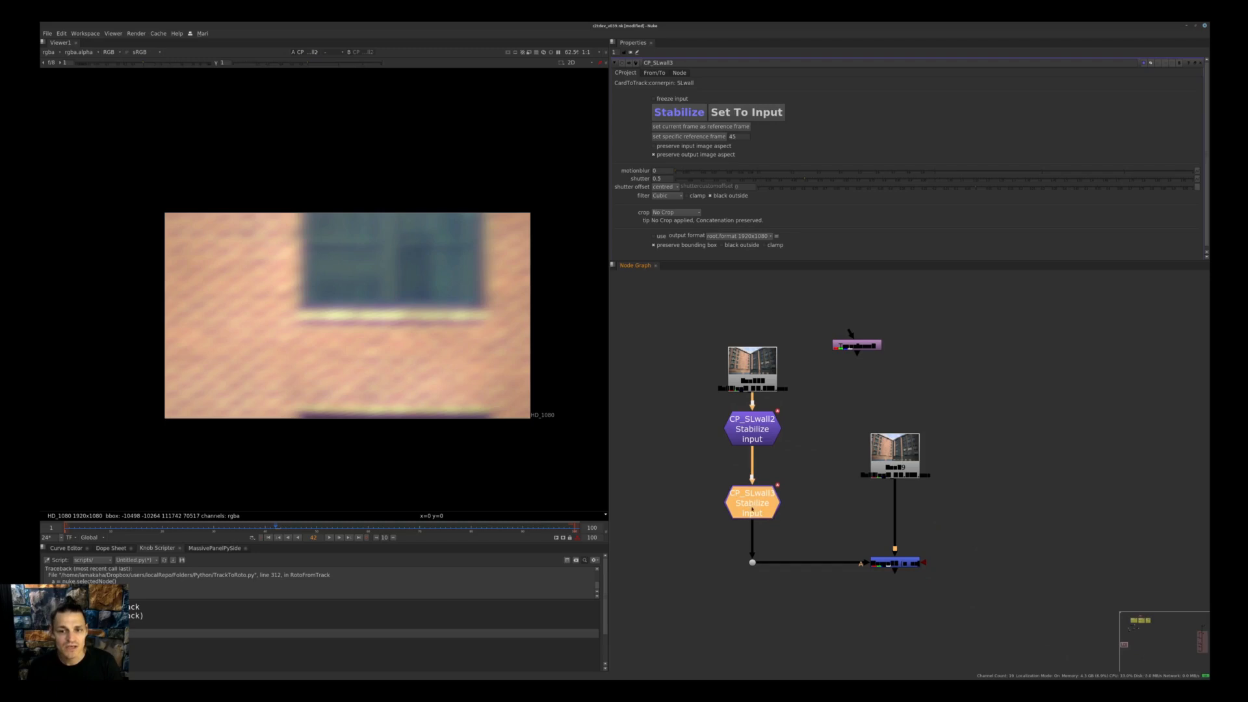
click(679, 112)
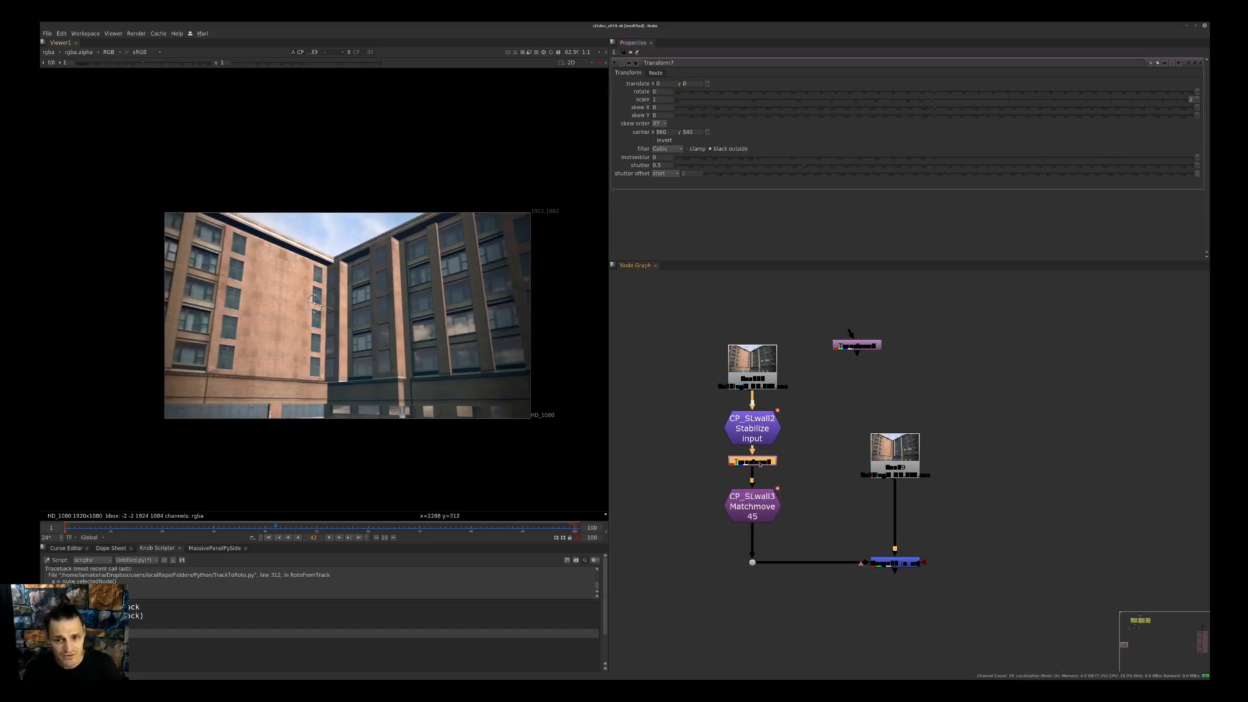
click(751, 505)
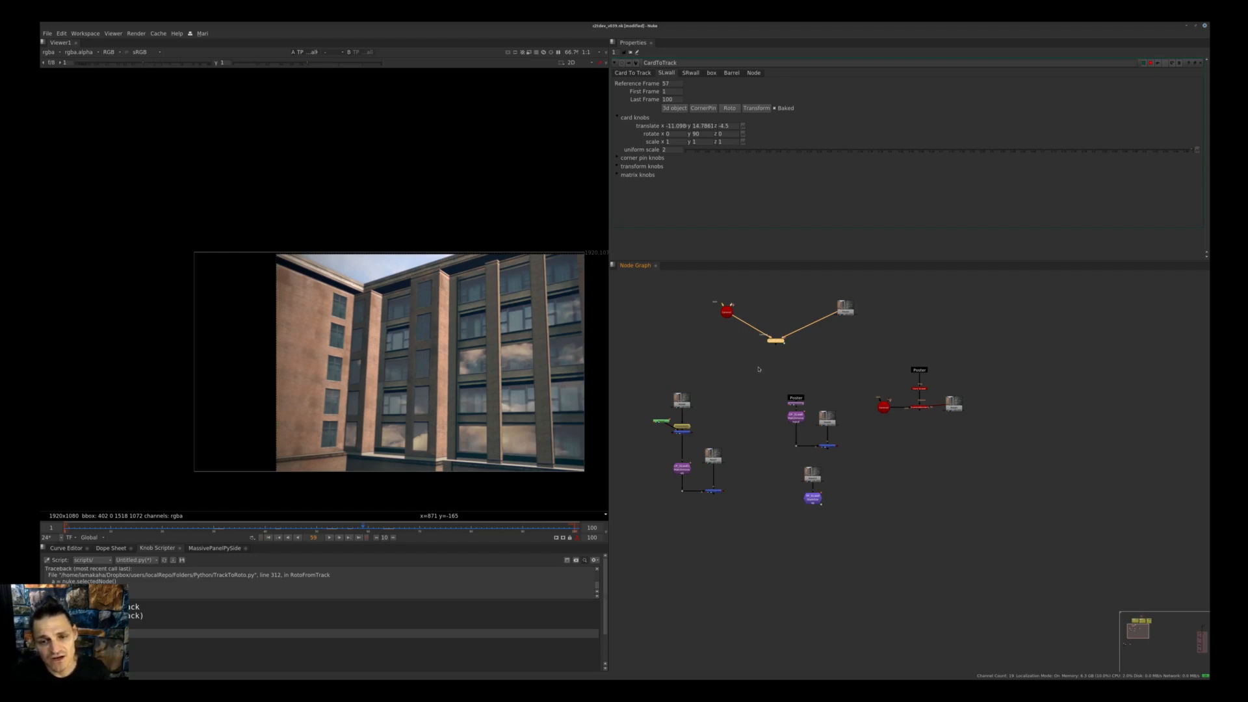
mouse_move(727, 421)
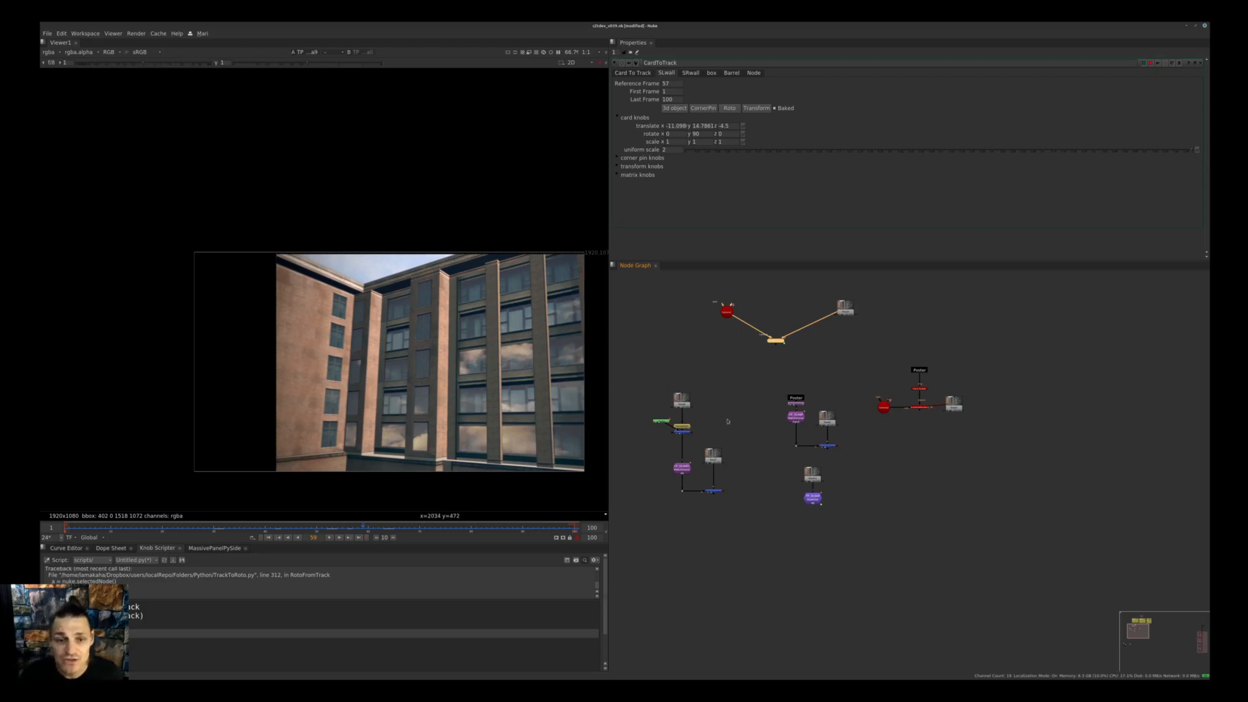